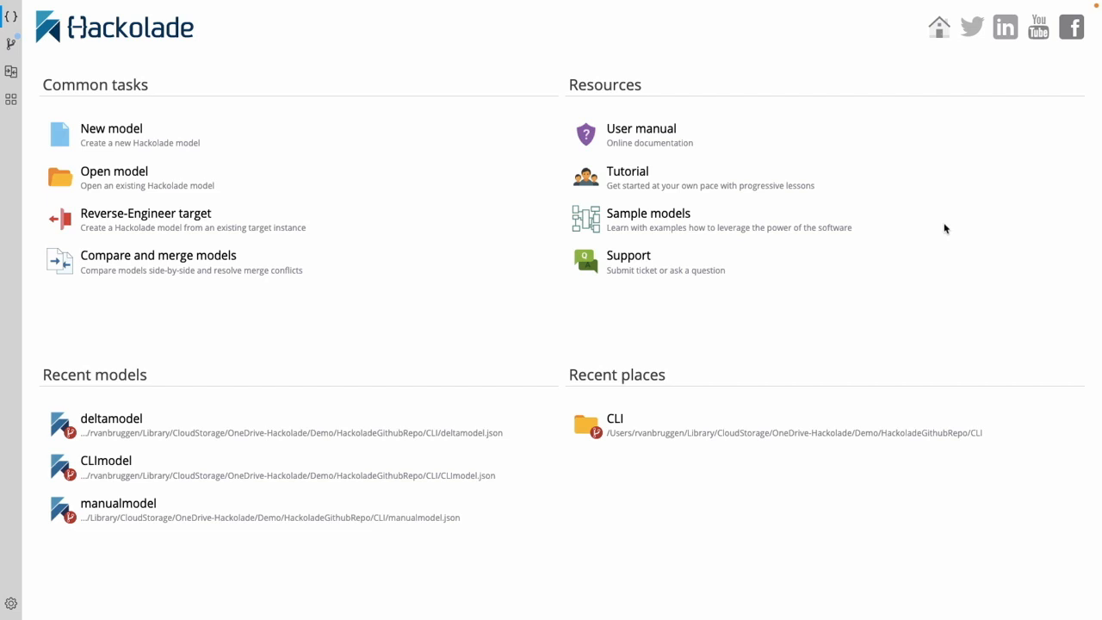
Open the CLImodel data model and enlarge its ER diagram
{"action": "left_click", "coordinate": [612, 418]}
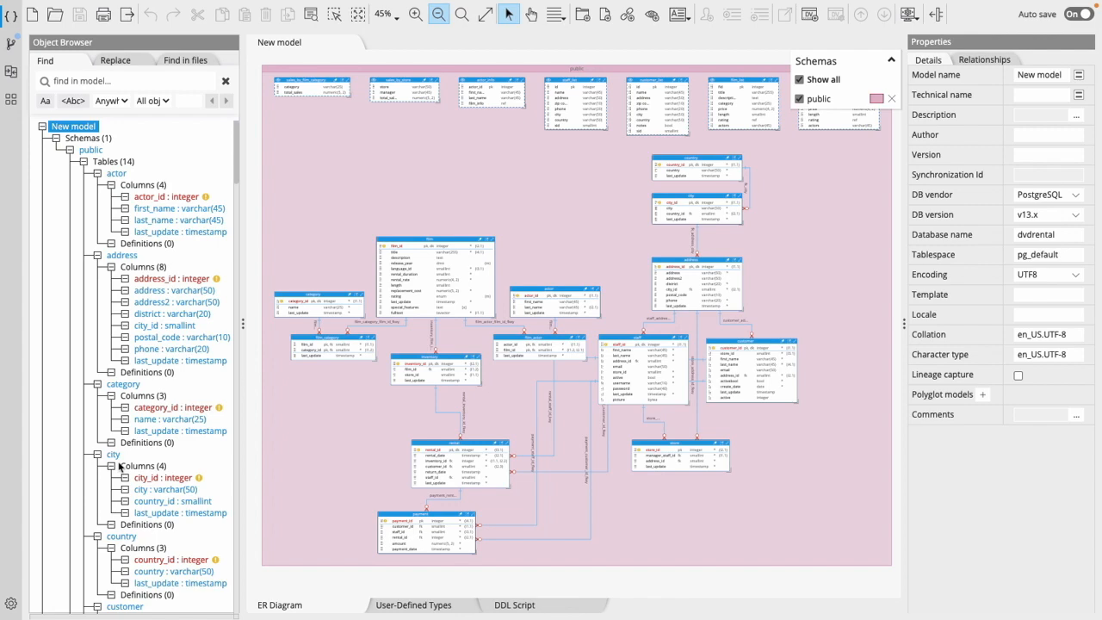
{"action": "mouse_move", "coordinate": [507, 16]}
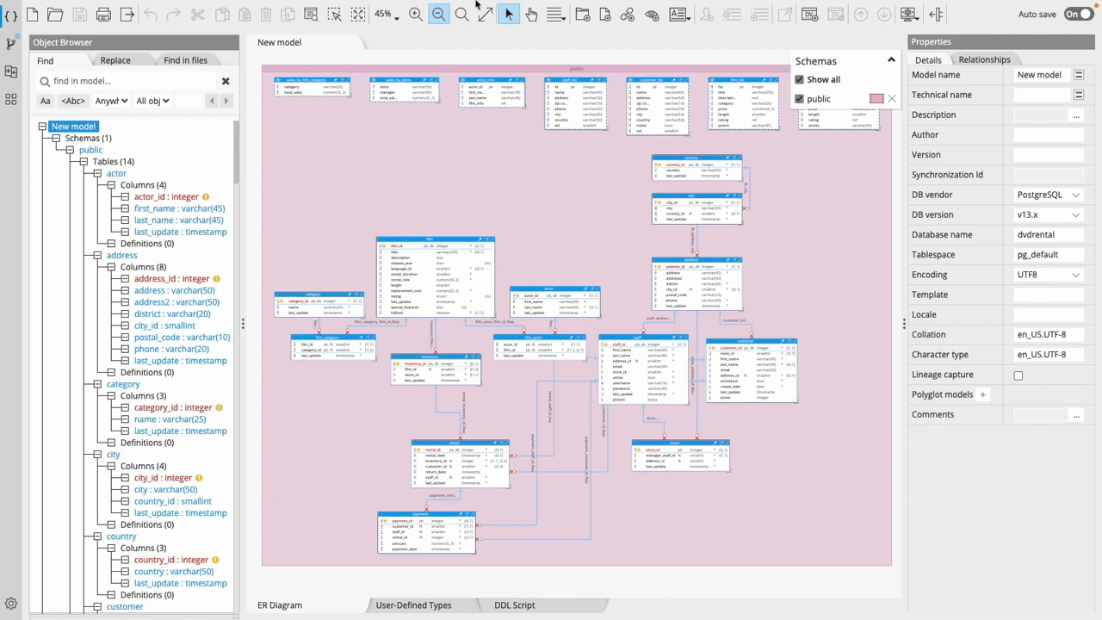
{"action": "left_click", "coordinate": [410, 14]}
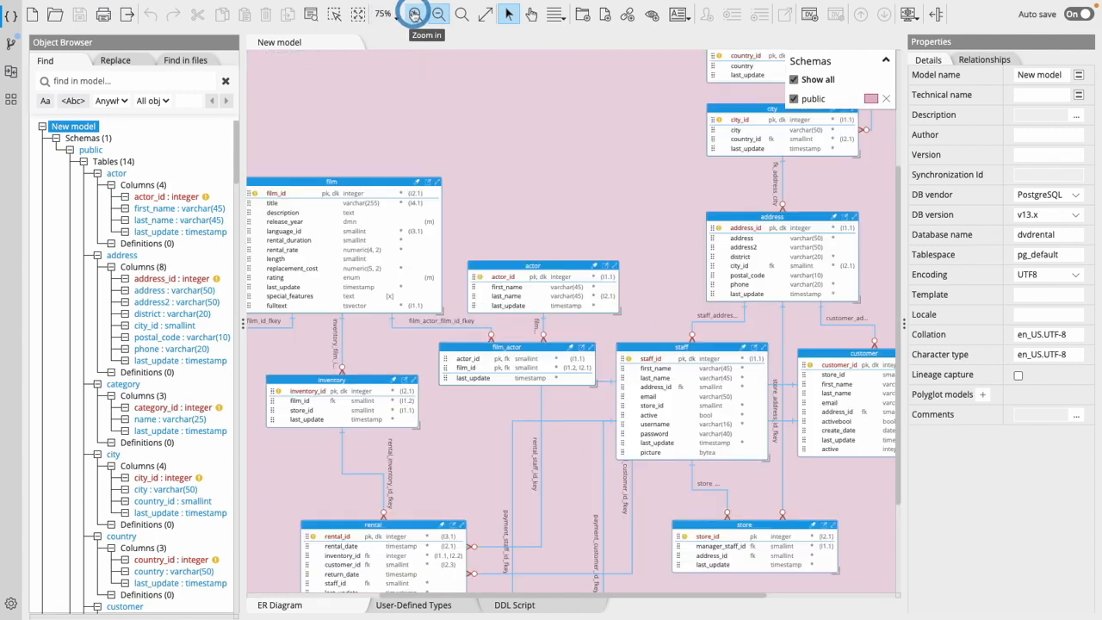
{"action": "left_click", "coordinate": [439, 13]}
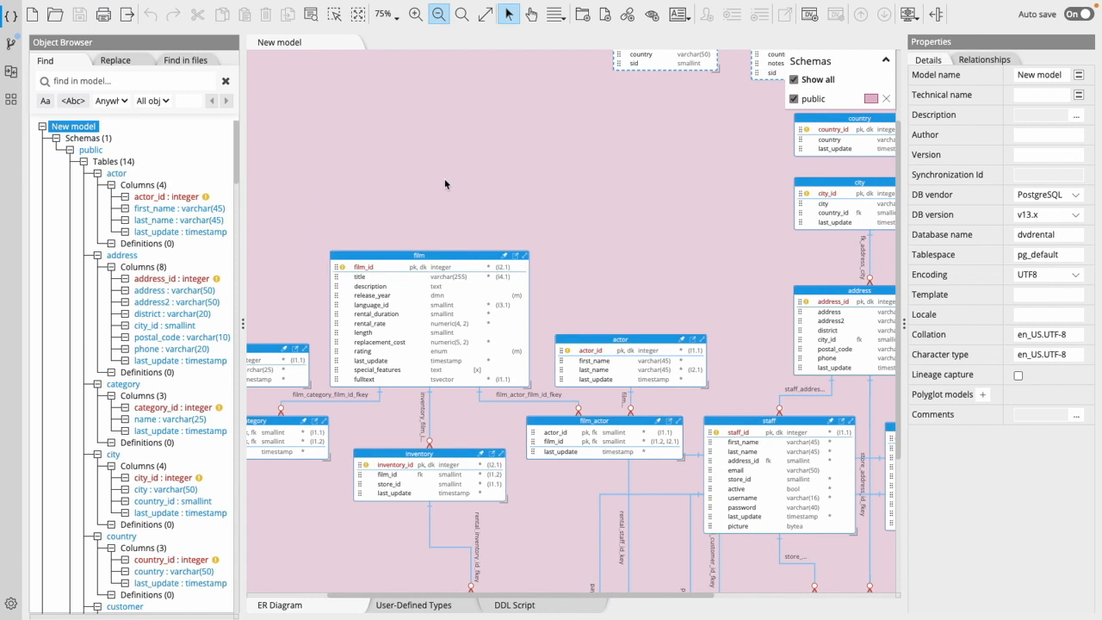
{"action": "mouse_move", "coordinate": [489, 170]}
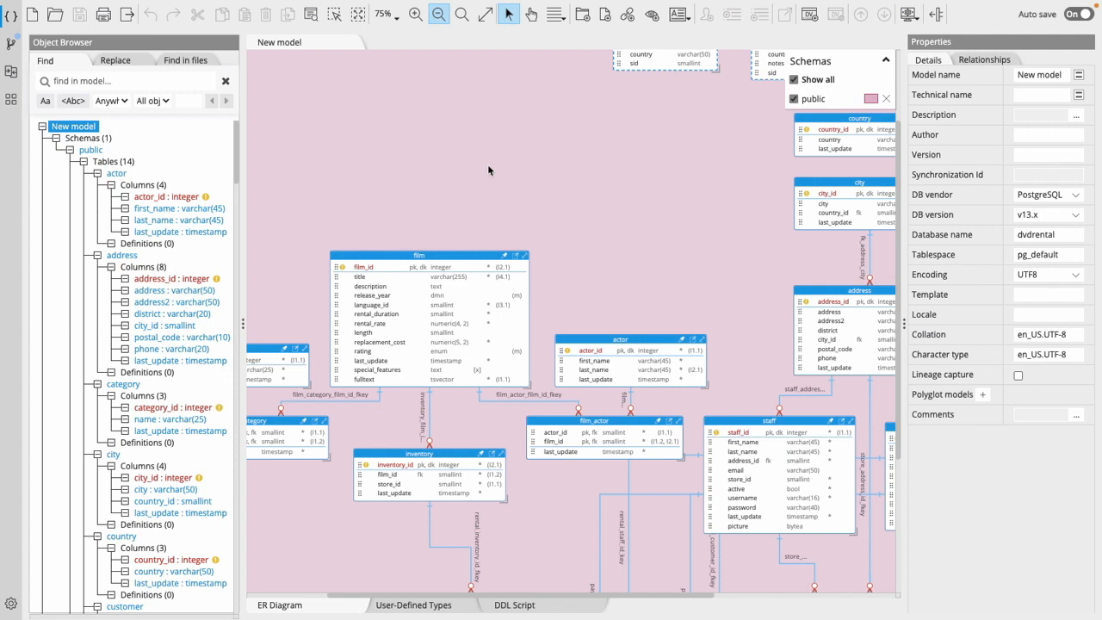
{"action": "scroll", "scroll_direction": "down", "scroll_amount": 3}
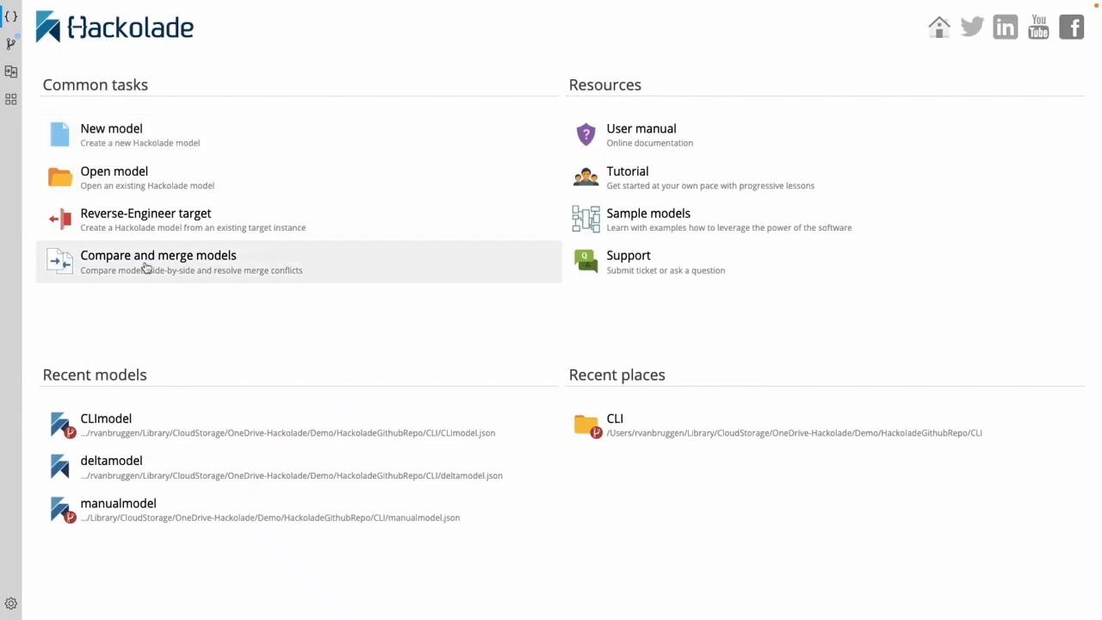
Compare models with manualmodel.json from the CLI folder as left and CLImodel.json as right
{"action": "left_click", "coordinate": [157, 254]}
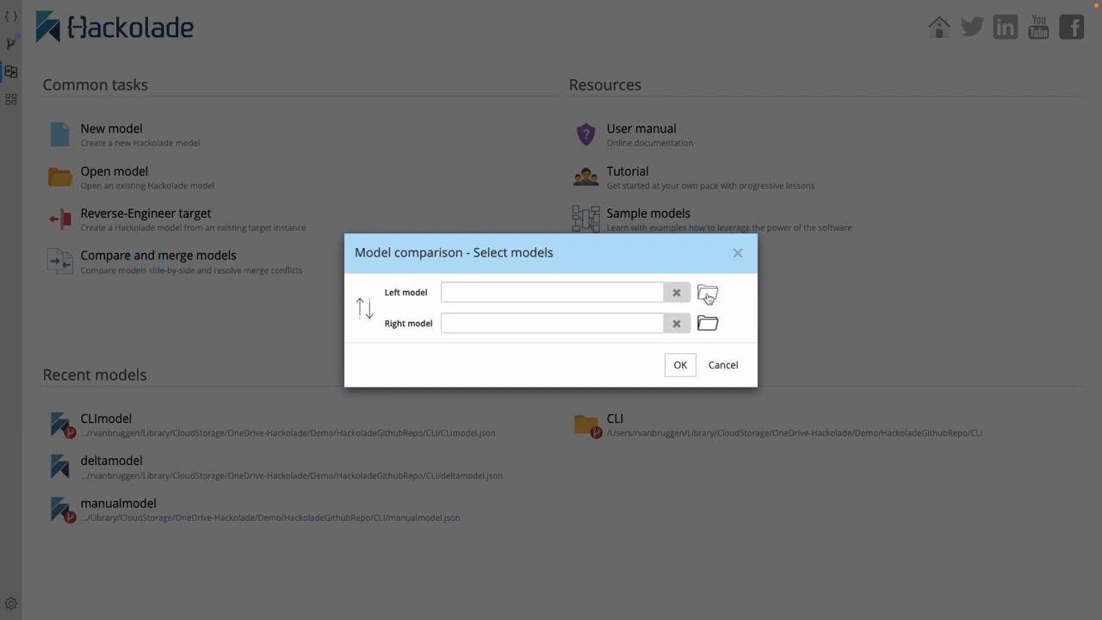
{"action": "mouse_move", "coordinate": [524, 296]}
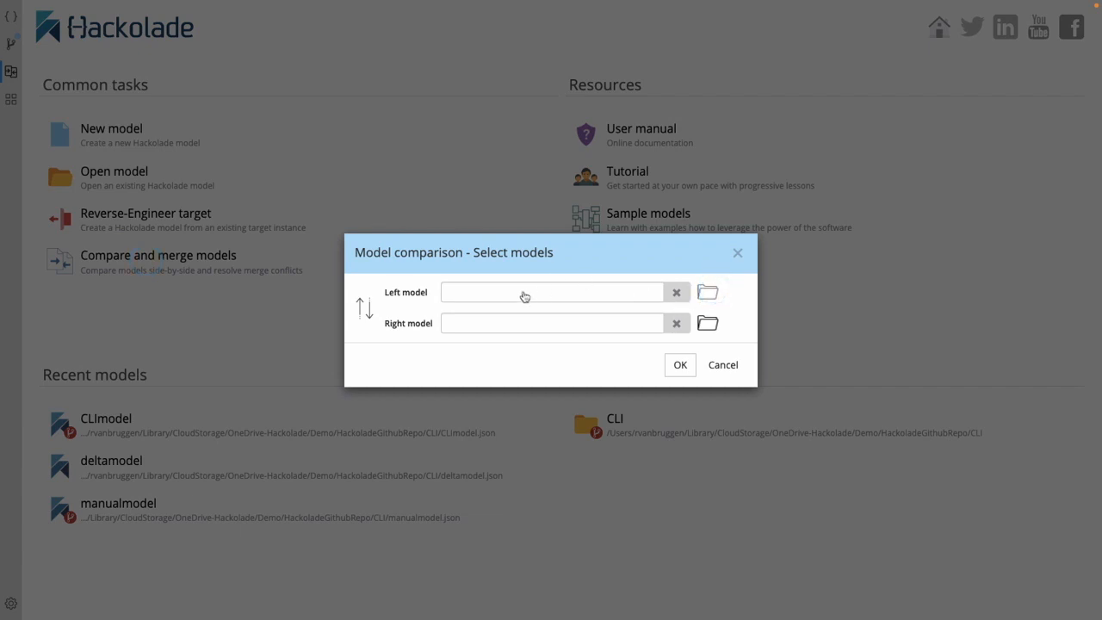
{"action": "left_click", "coordinate": [707, 291]}
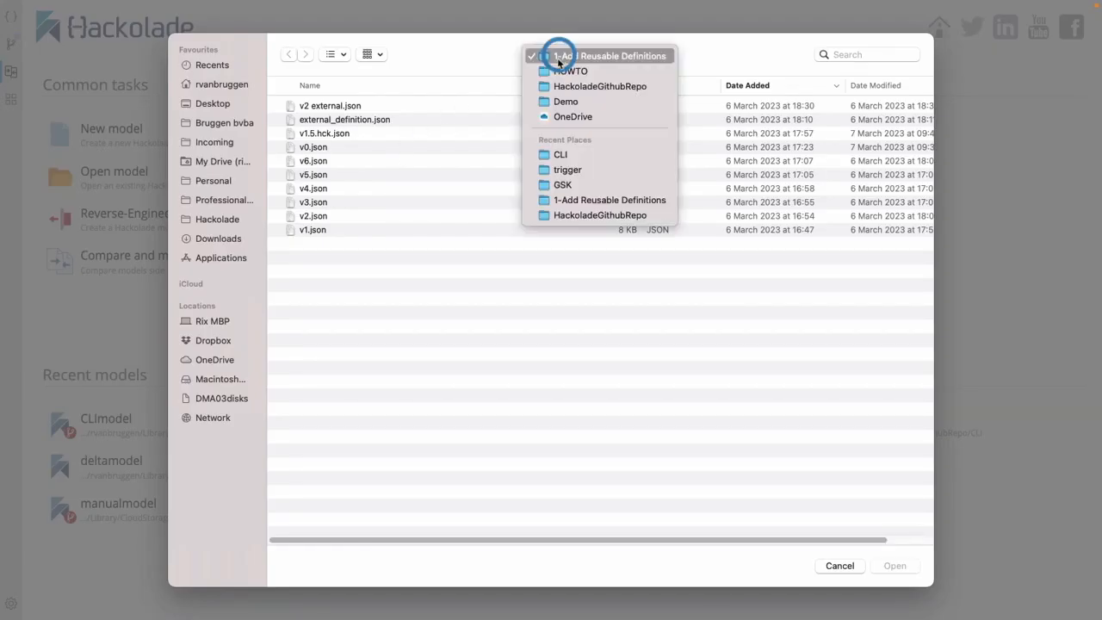
{"action": "left_click", "coordinate": [559, 155]}
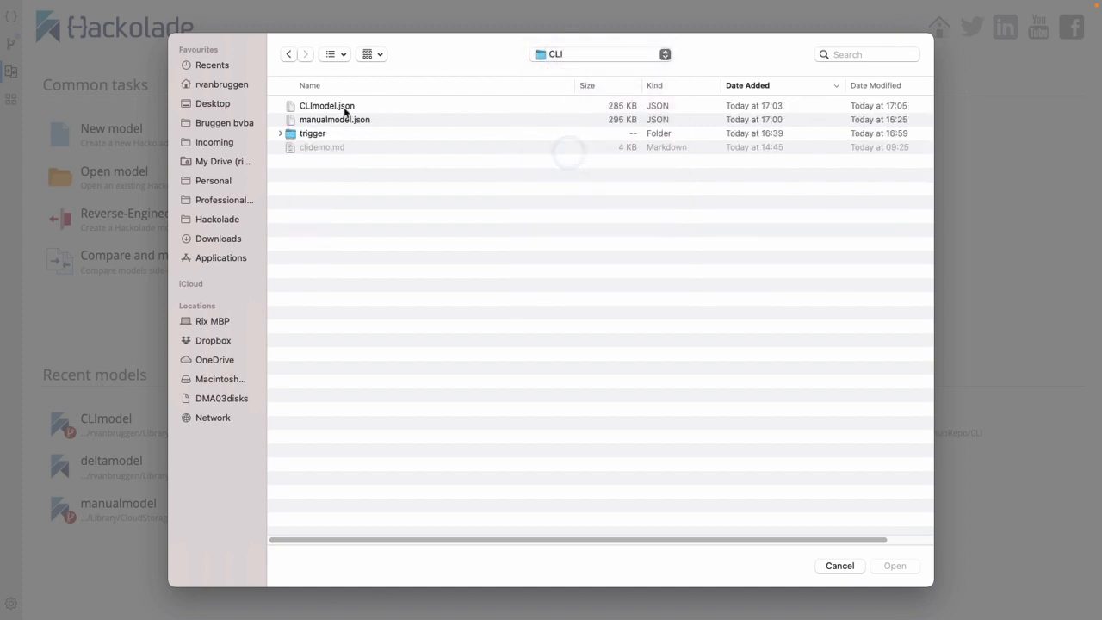
{"action": "left_click", "coordinate": [332, 119]}
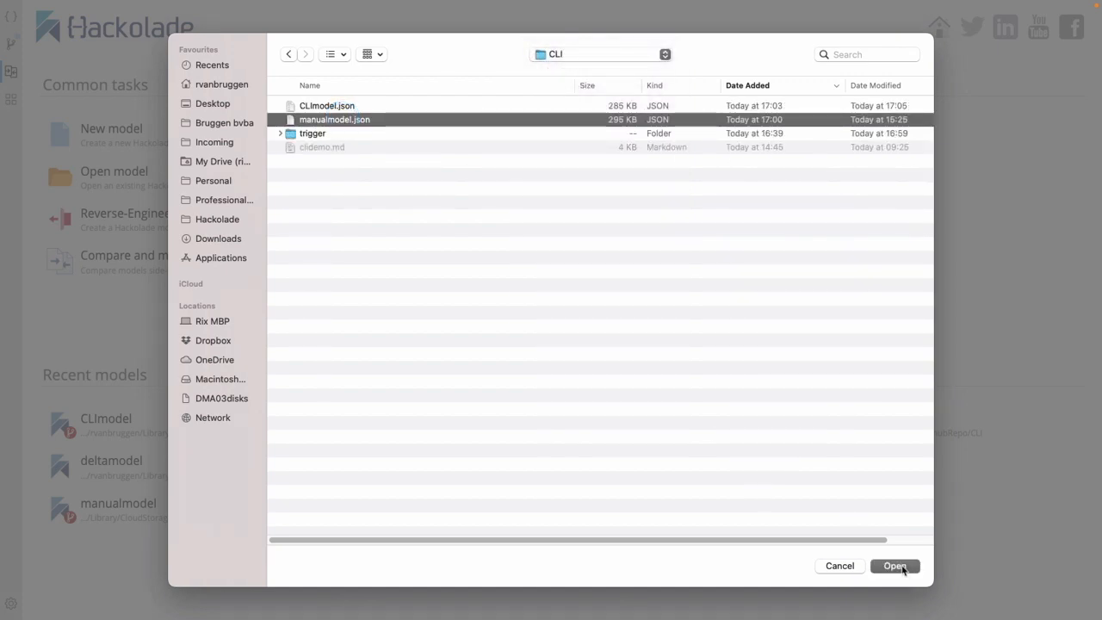
{"action": "left_click", "coordinate": [894, 566]}
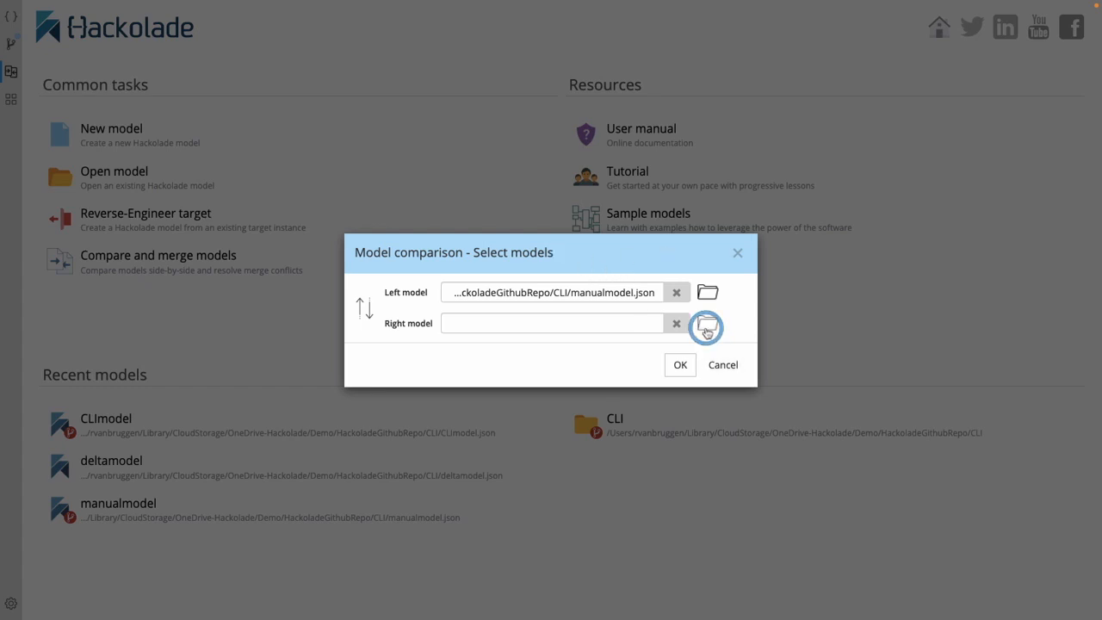
{"action": "left_click", "coordinate": [706, 325]}
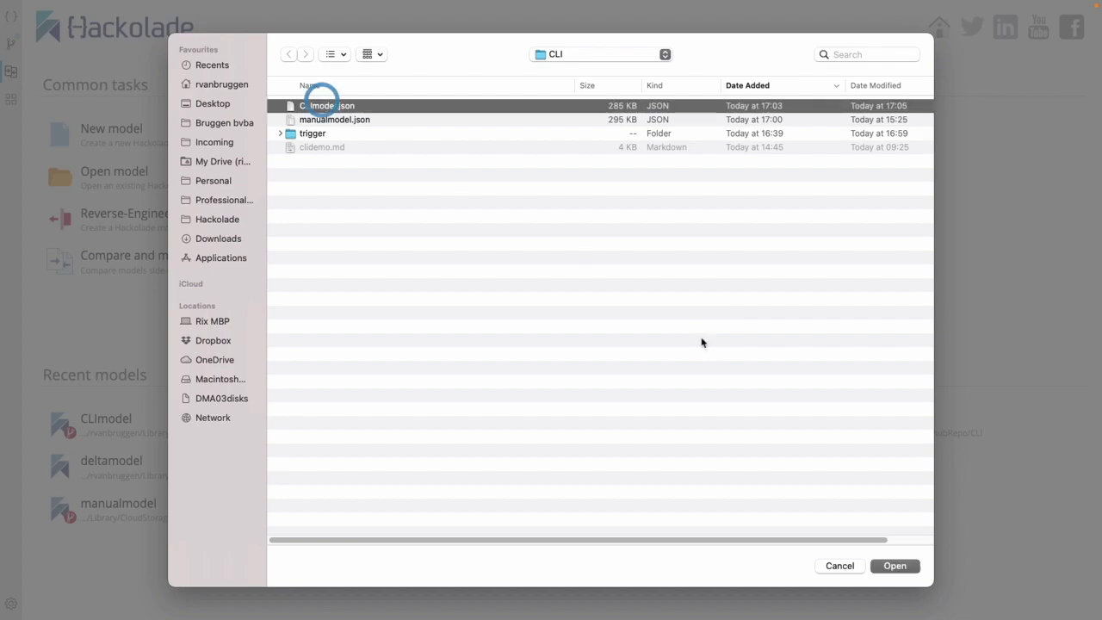
{"action": "left_click", "coordinate": [895, 565]}
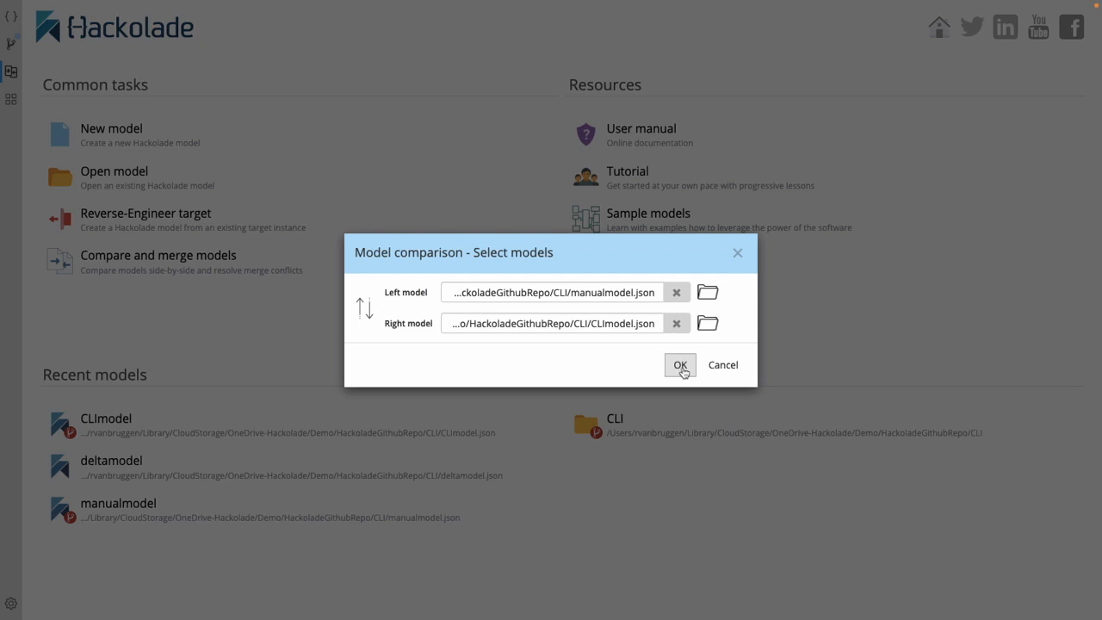
Run the comparison, save the delta as CLImodel_delta.hck.json in the CLI folder, and open it
{"action": "left_click", "coordinate": [680, 365]}
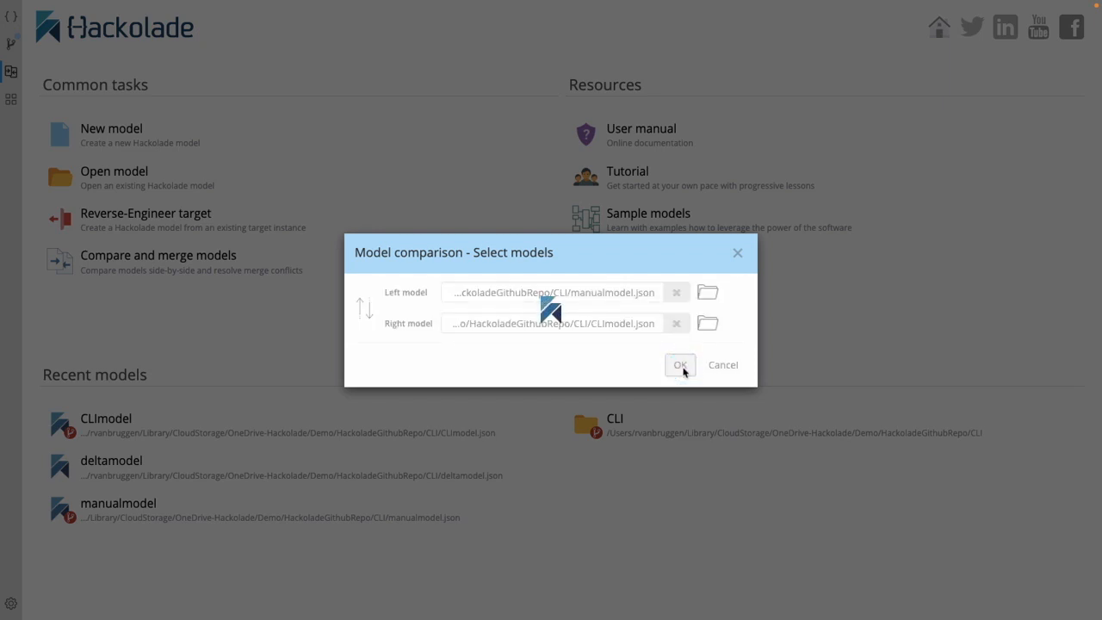
{"action": "left_click", "coordinate": [680, 364]}
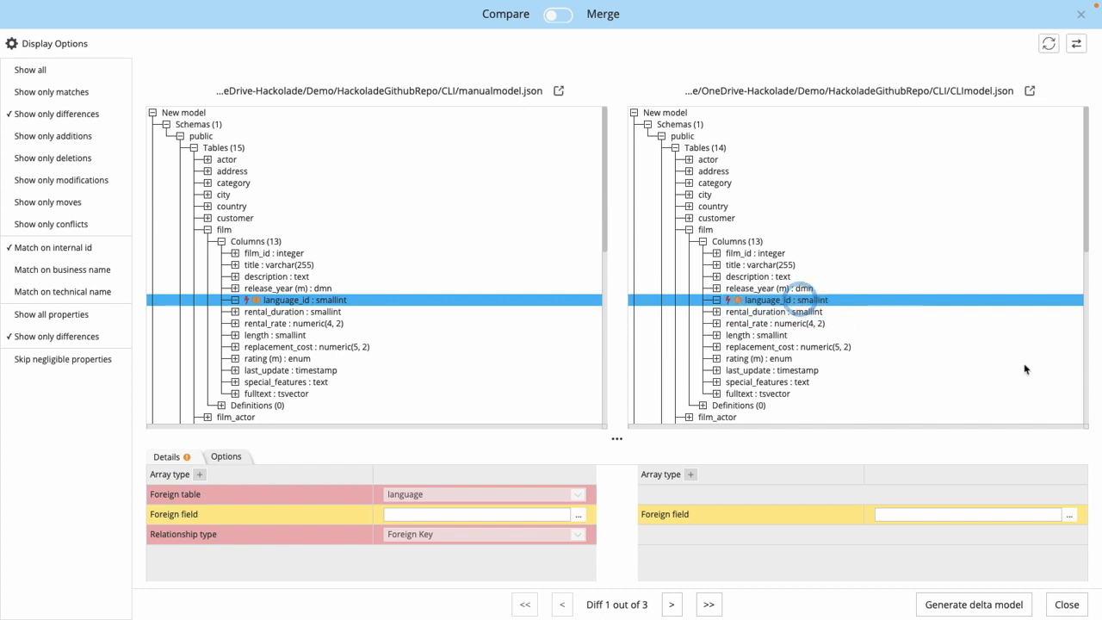
{"action": "mouse_move", "coordinate": [1042, 389]}
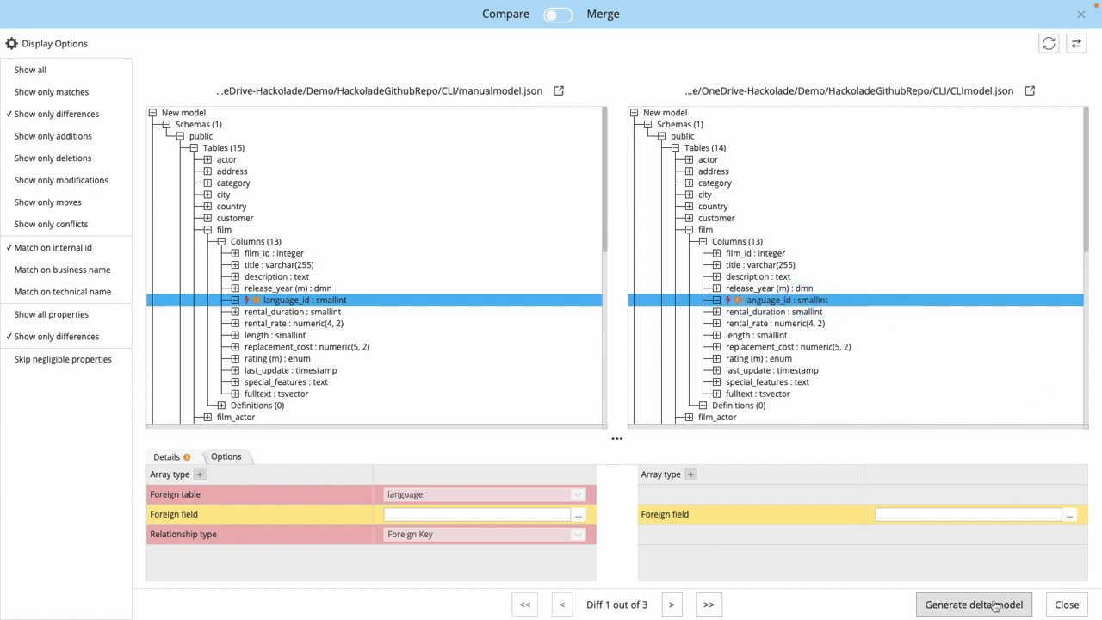
{"action": "left_click", "coordinate": [994, 605]}
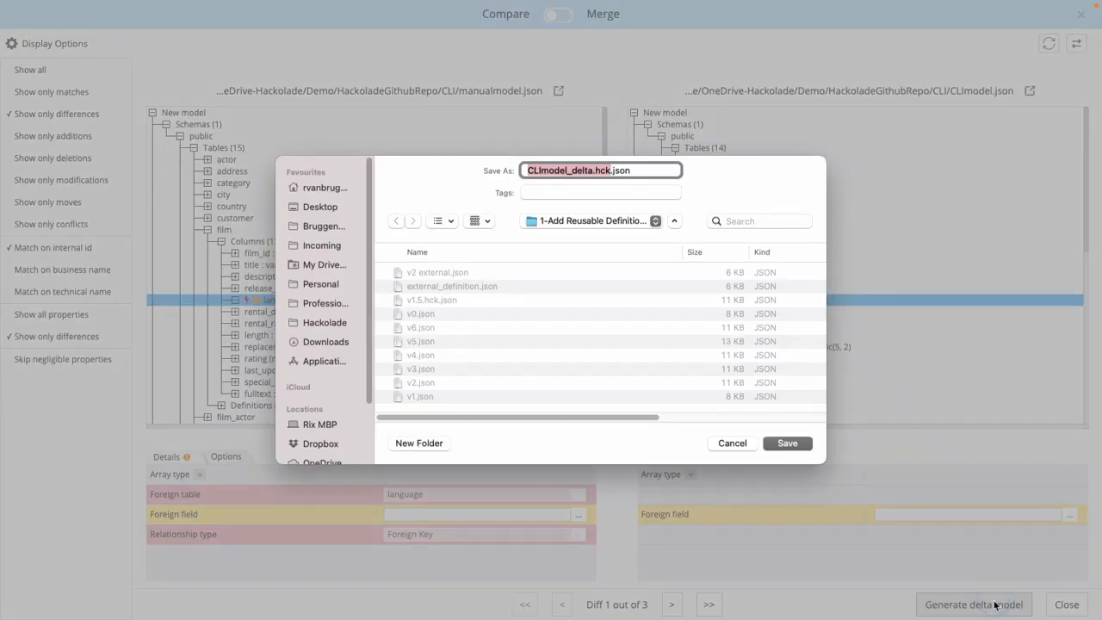
{"action": "left_click", "coordinate": [594, 221]}
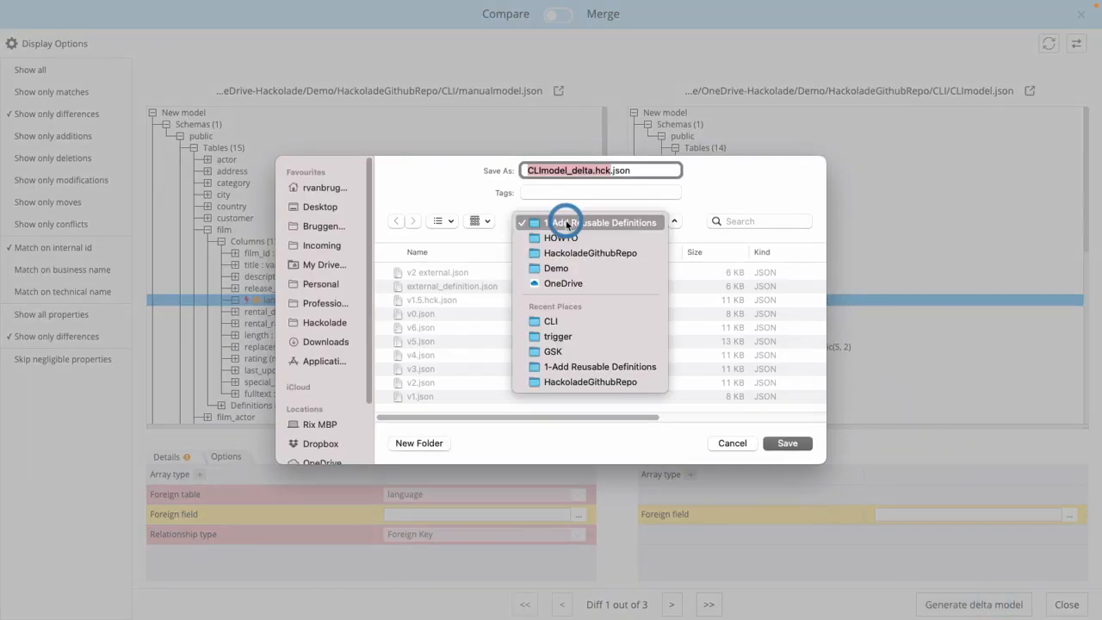
{"action": "left_click", "coordinate": [550, 321]}
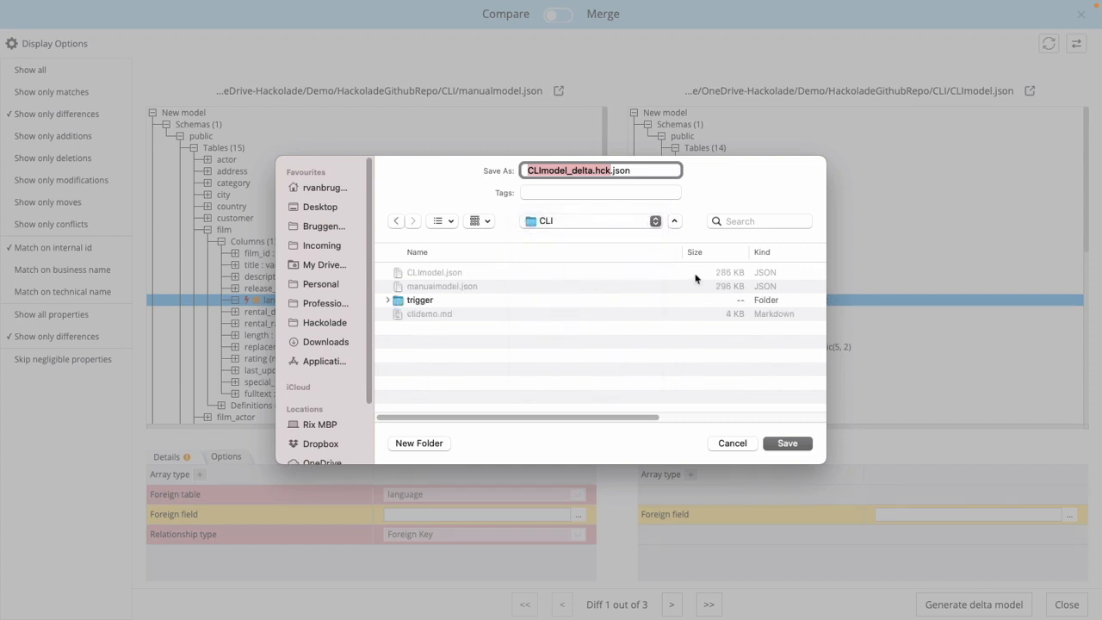
{"action": "mouse_move", "coordinate": [708, 272]}
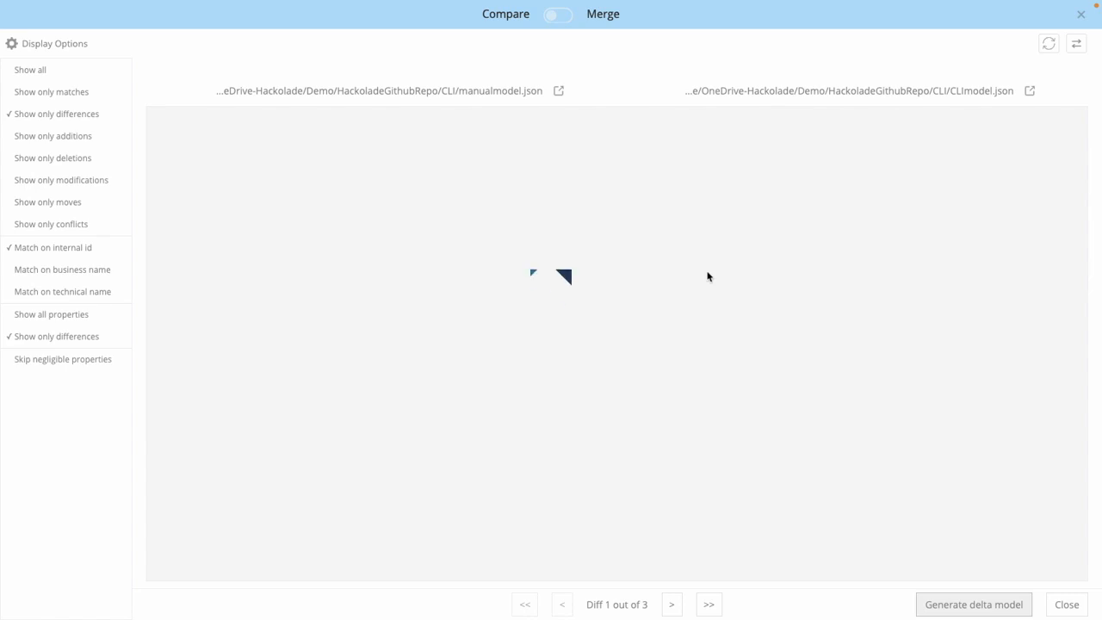
{"action": "left_click", "coordinate": [973, 604]}
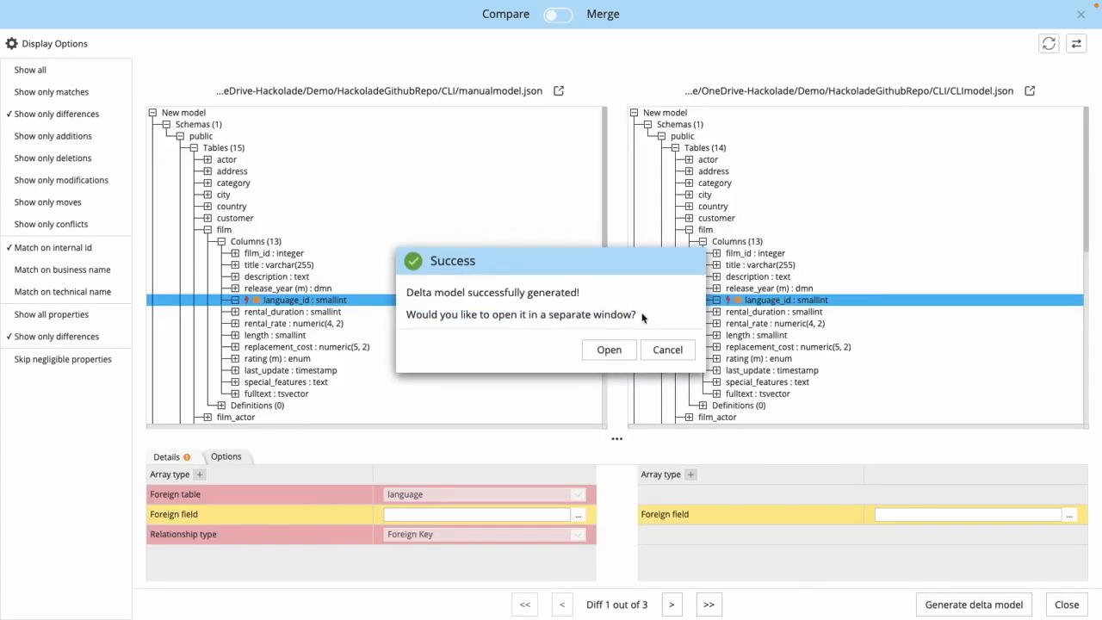
{"action": "left_click", "coordinate": [668, 350]}
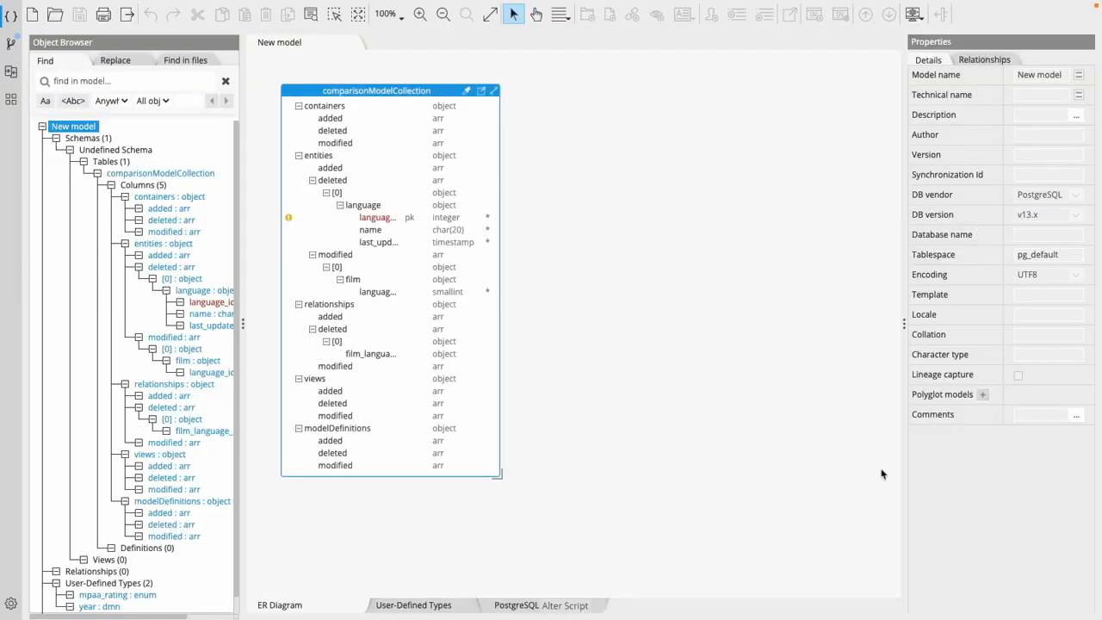
Inspect the deleted language_id column and its PostgreSQL alter script, then switch to the terminal
{"action": "left_click", "coordinate": [377, 217]}
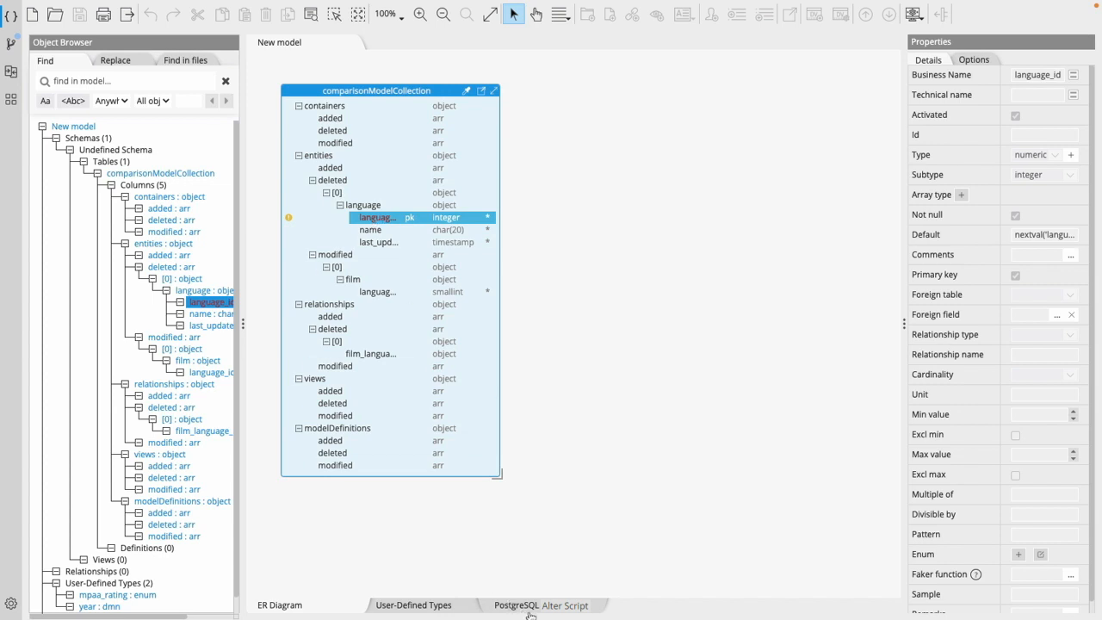
{"action": "left_click", "coordinate": [531, 605]}
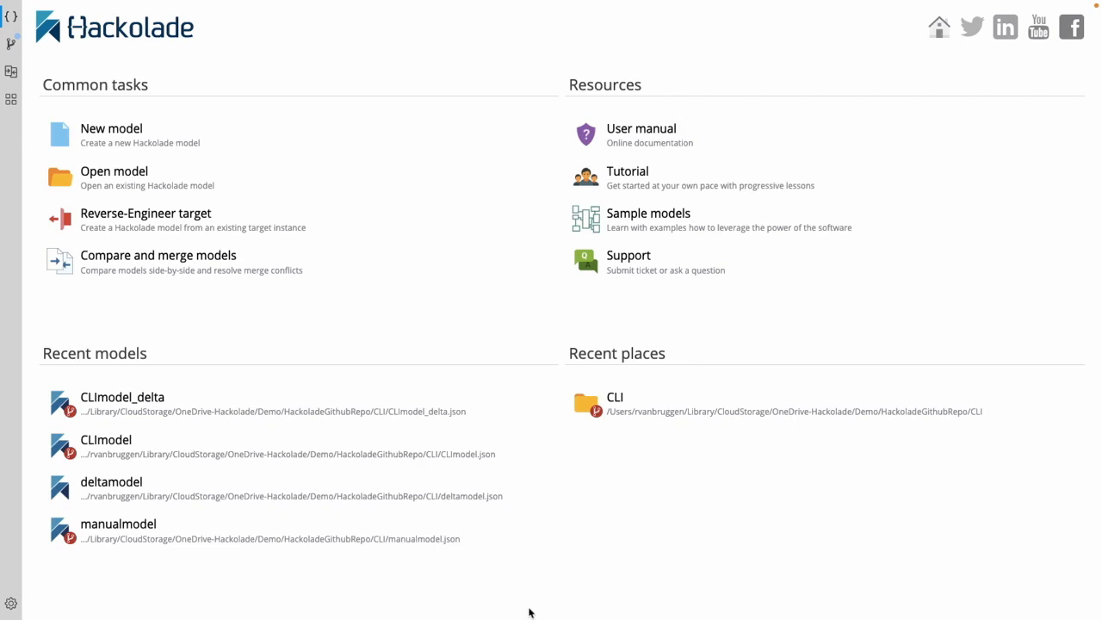
{"action": "mouse_move", "coordinate": [905, 334]}
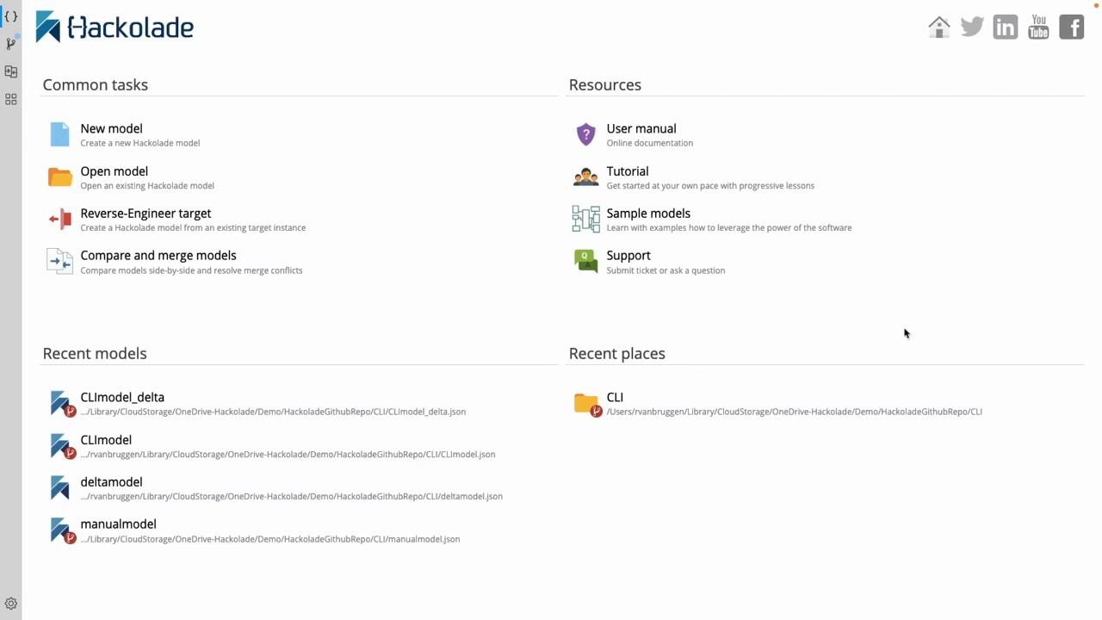
{"action": "left_click", "coordinate": [596, 400]}
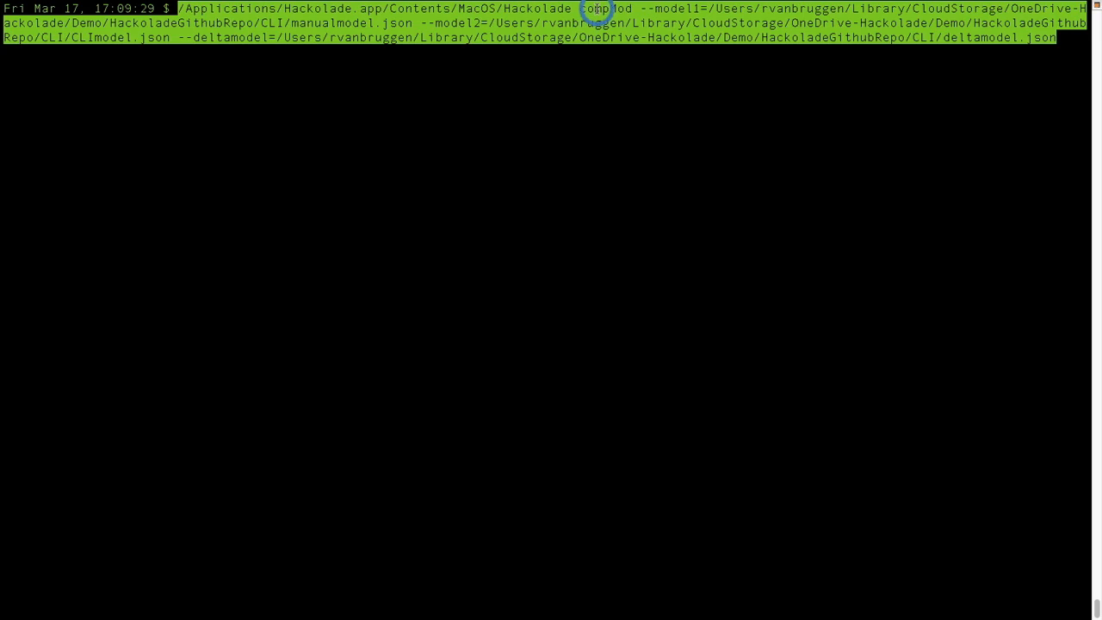
Highlight the compMod command and its first model argument, manualmodel.json
{"action": "double_click", "coordinate": [611, 11]}
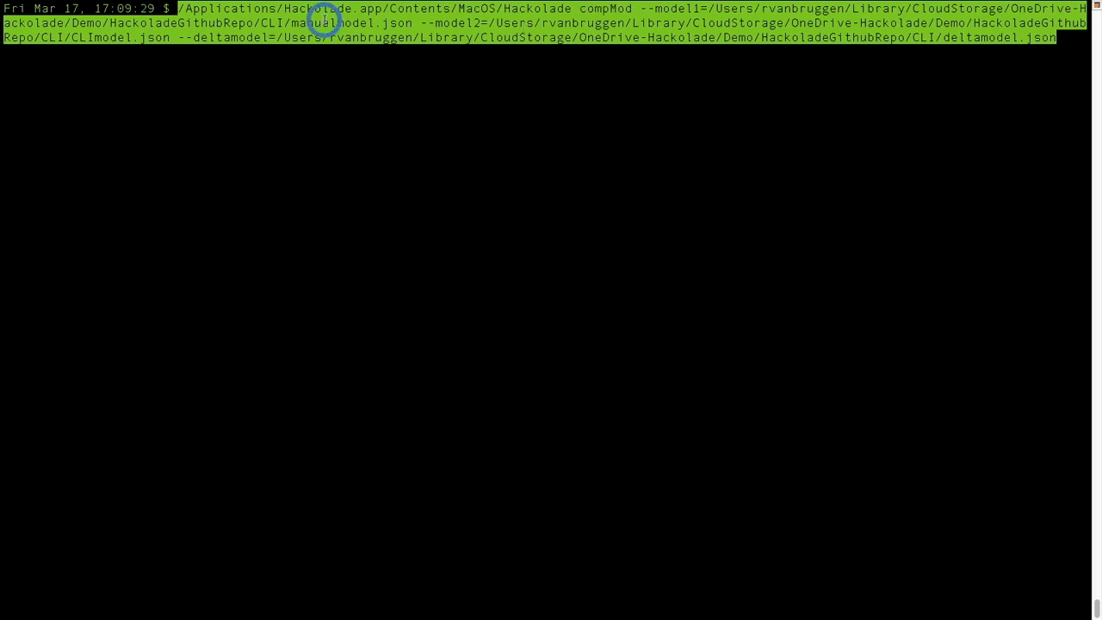
{"action": "double_click", "coordinate": [346, 21]}
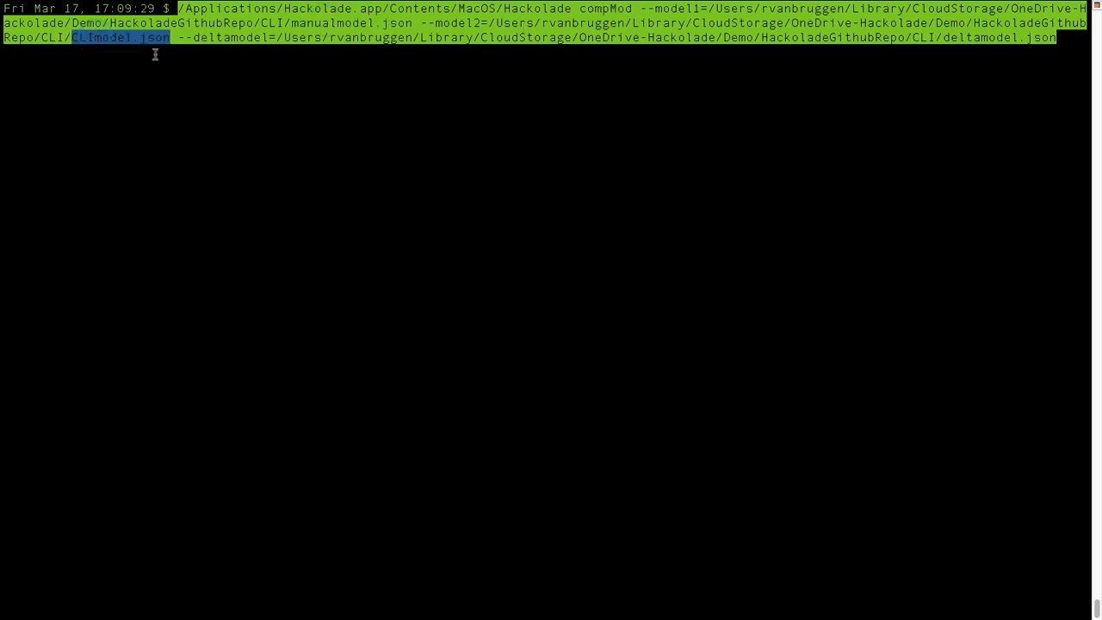
{"action": "mouse_move", "coordinate": [977, 55]}
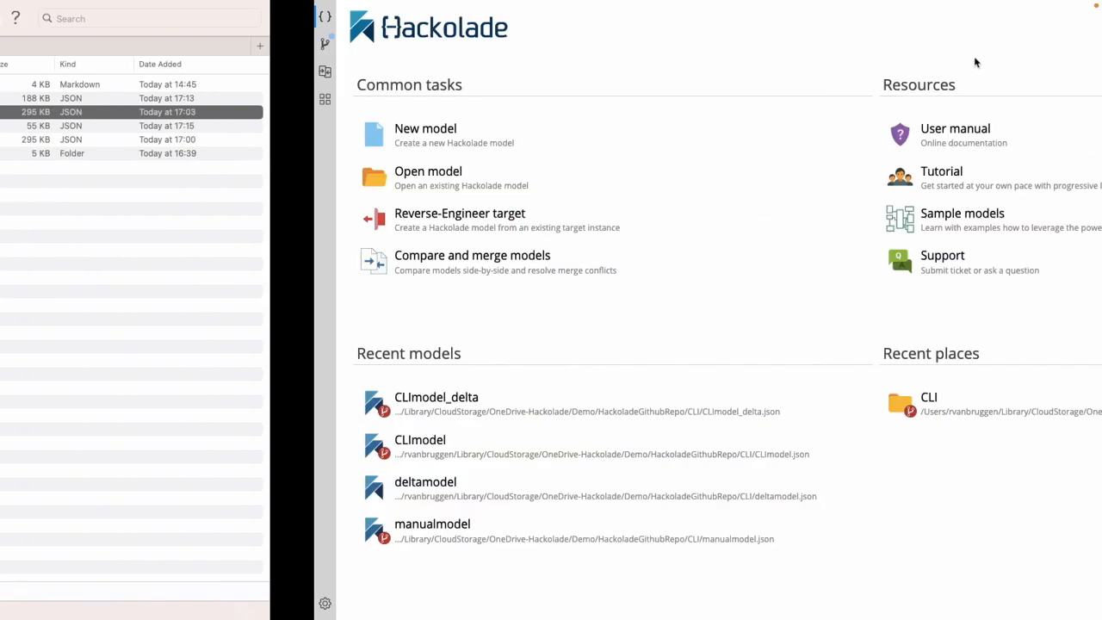
Open deltamodel.json, enlarge its entity box, and view language_id's PostgreSQL alter script
{"action": "left_click", "coordinate": [147, 170]}
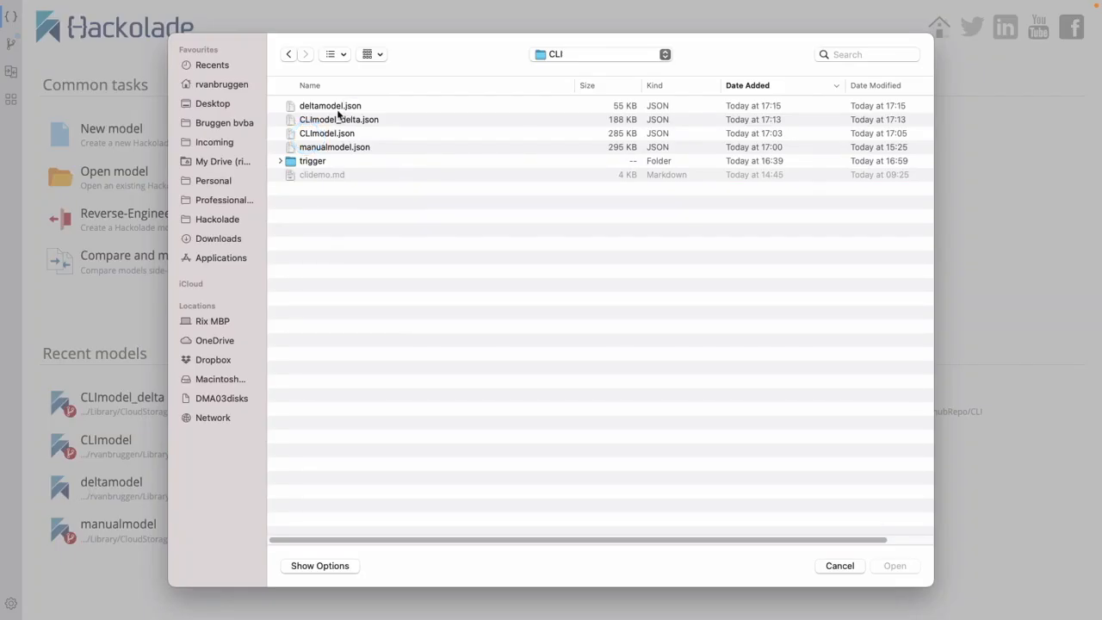
{"action": "left_click", "coordinate": [330, 105]}
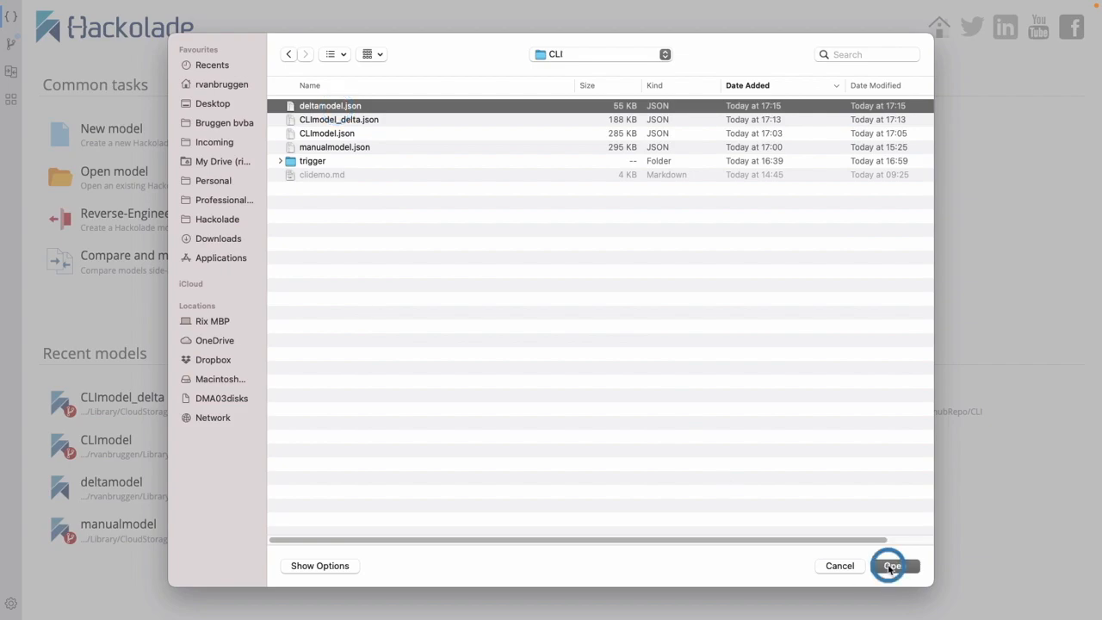
{"action": "left_click", "coordinate": [894, 566]}
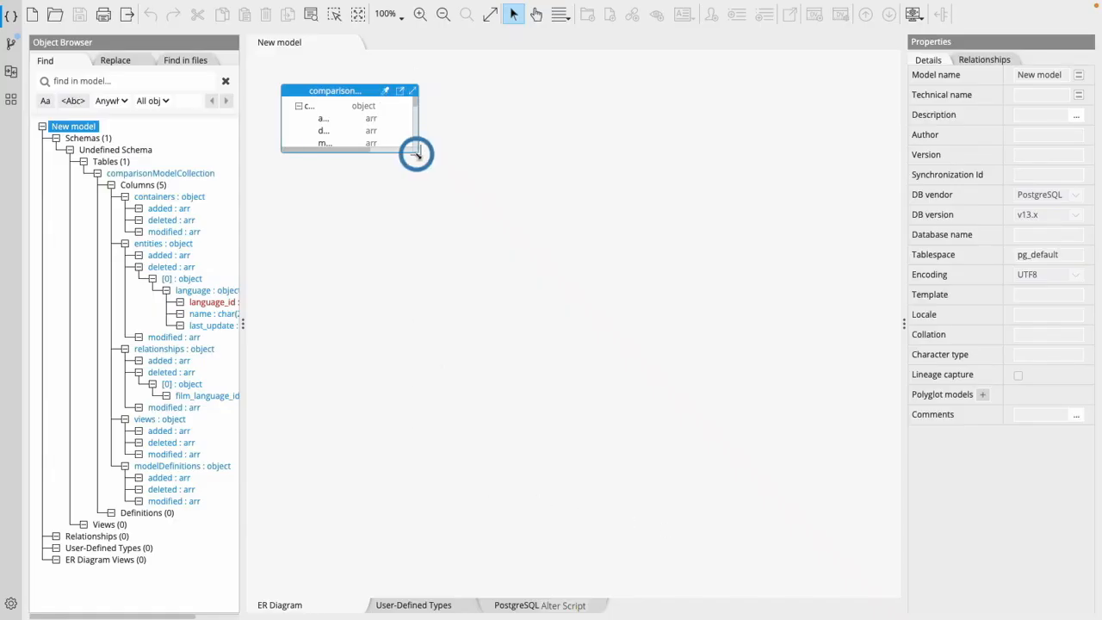
{"action": "left_click_drag", "start_coordinate": [415, 155], "coordinate": [618, 538]}
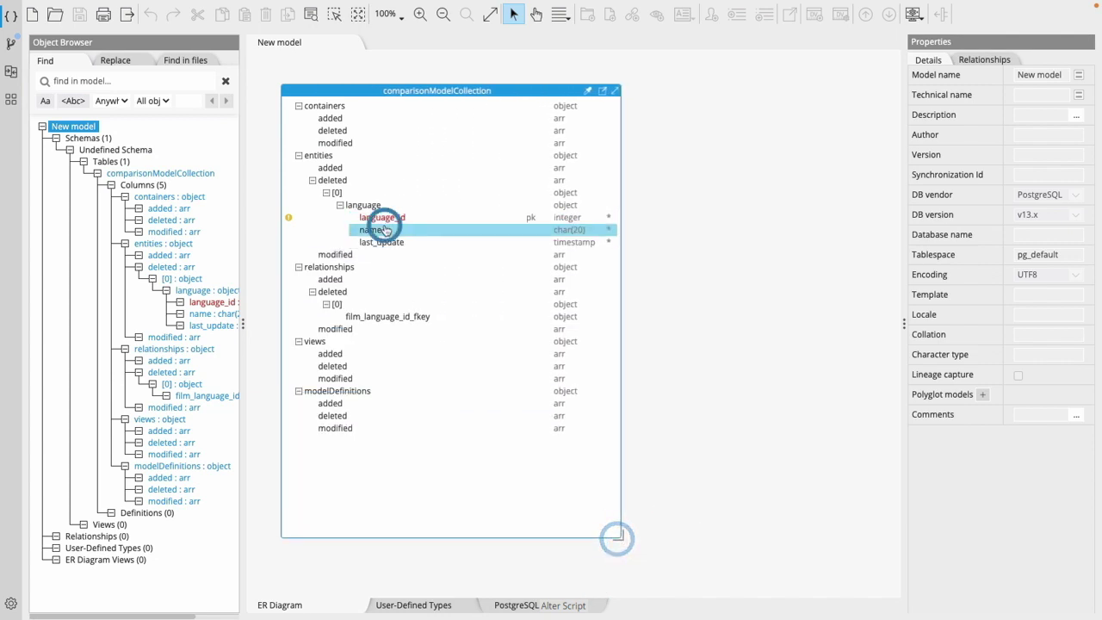
{"action": "left_click", "coordinate": [380, 217]}
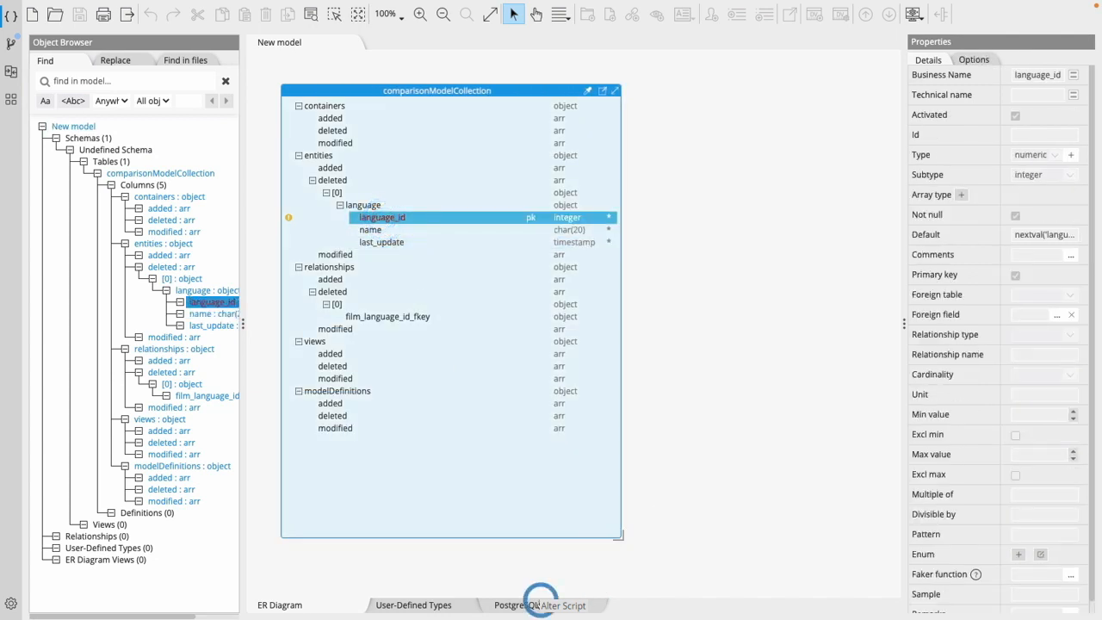
{"action": "left_click", "coordinate": [539, 605]}
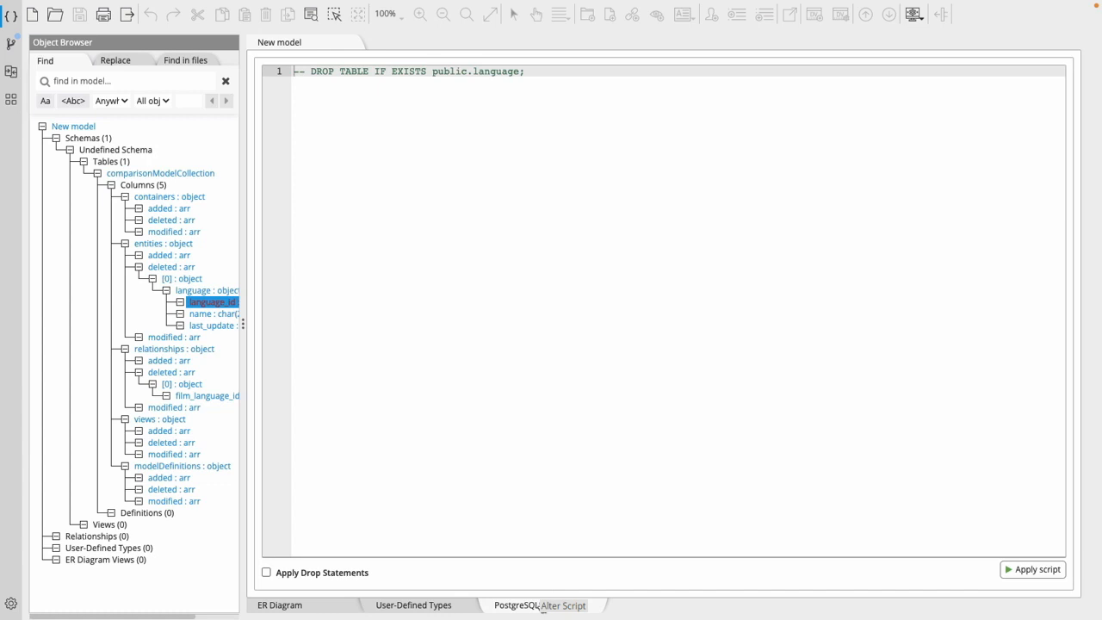
{"action": "mouse_move", "coordinate": [689, 543]}
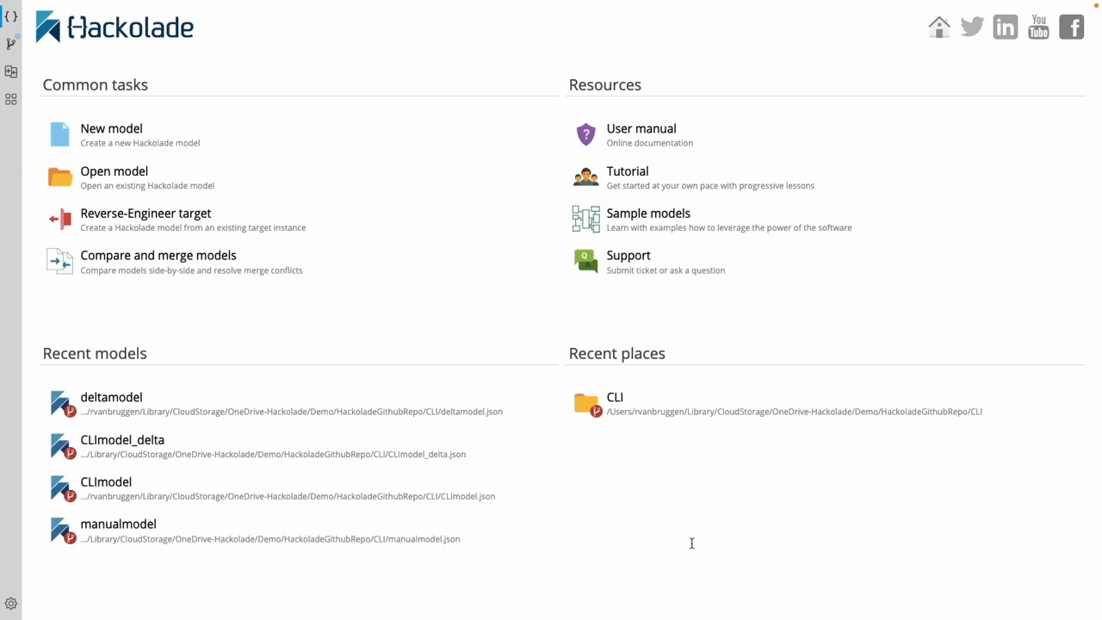
{"action": "mouse_move", "coordinate": [692, 550]}
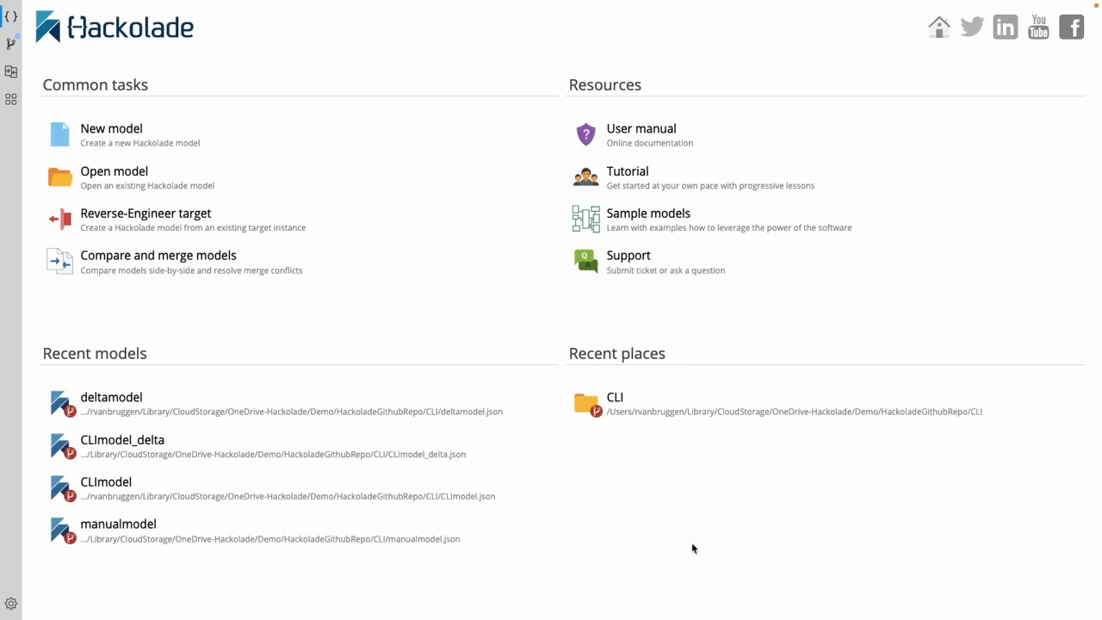